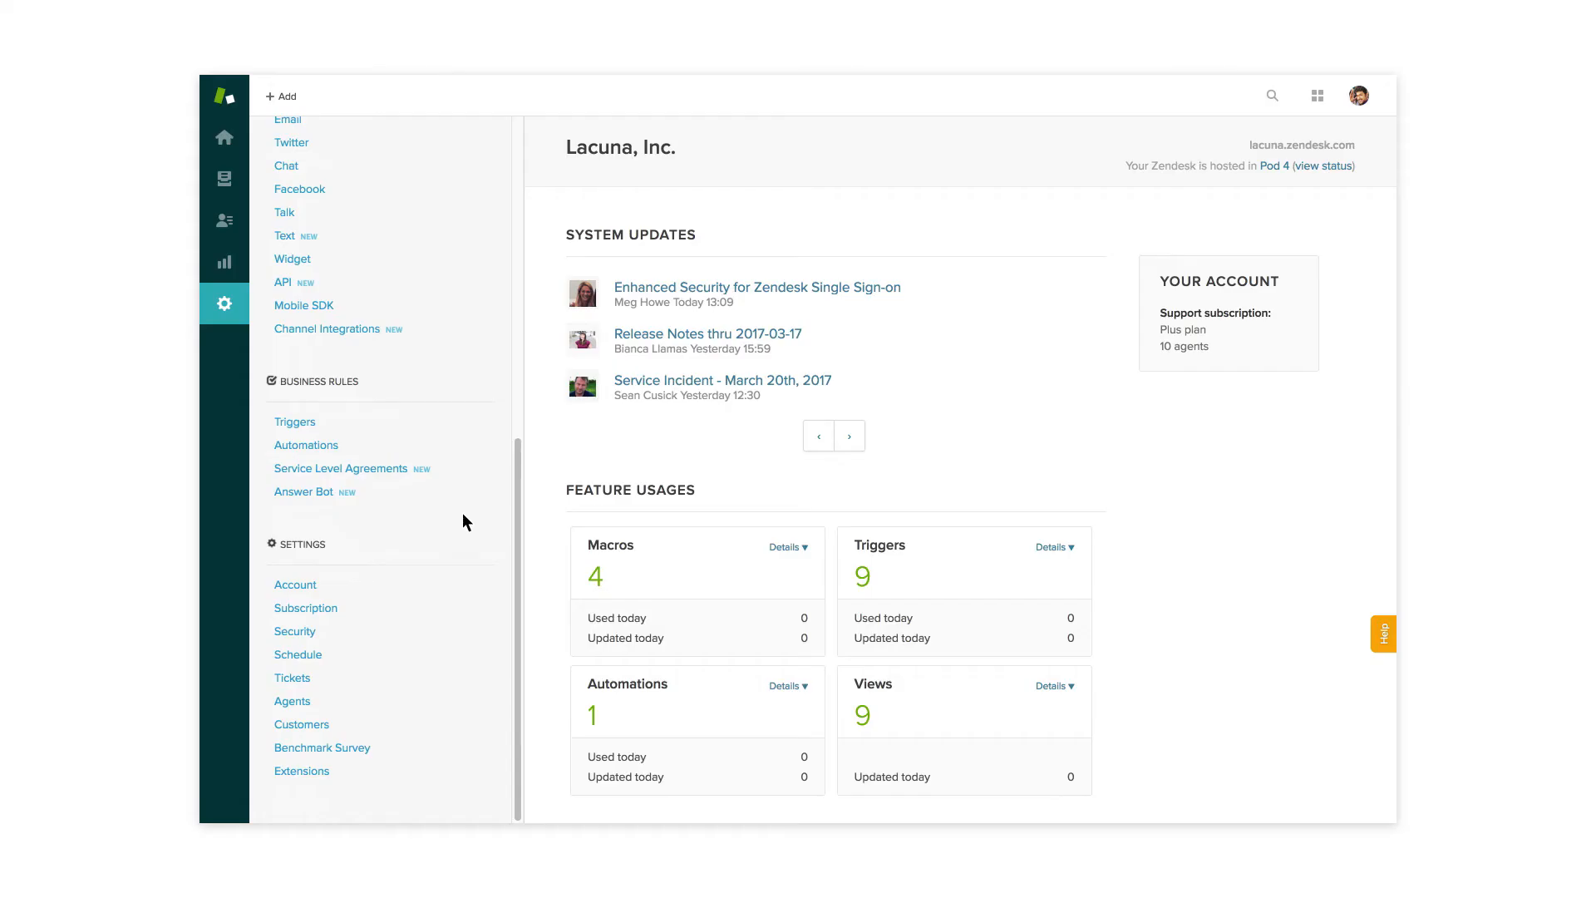
- Enable business hours in Schedule settings, revealing the empty weekly grid with every day closed
{"action": "left_click", "coordinate": [298, 655]}
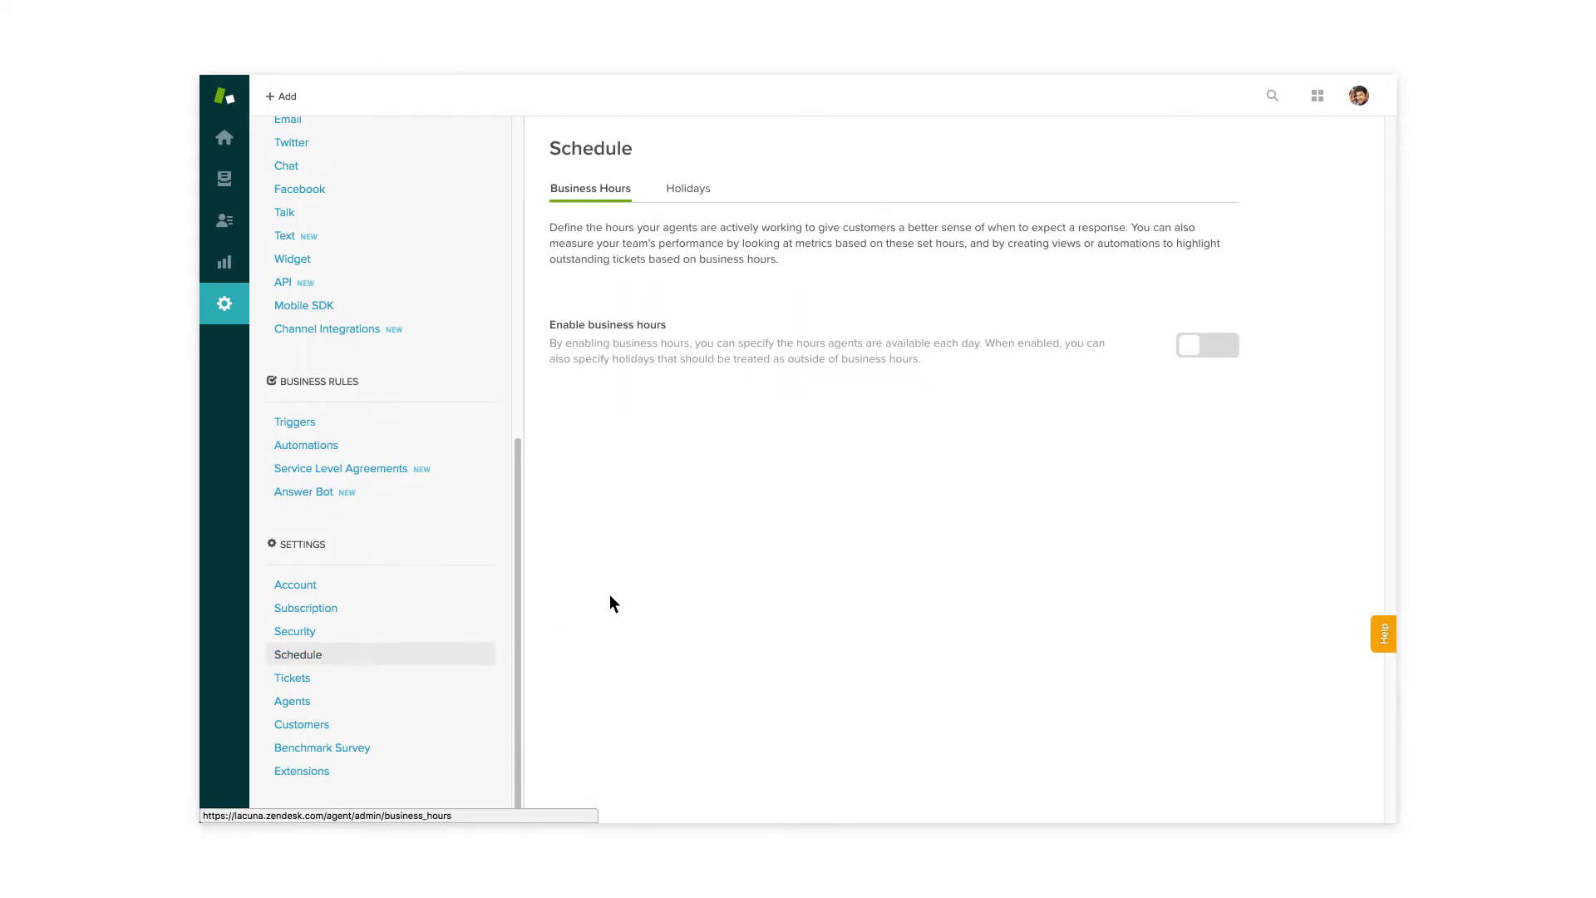
{"action": "left_click", "coordinate": [1207, 344]}
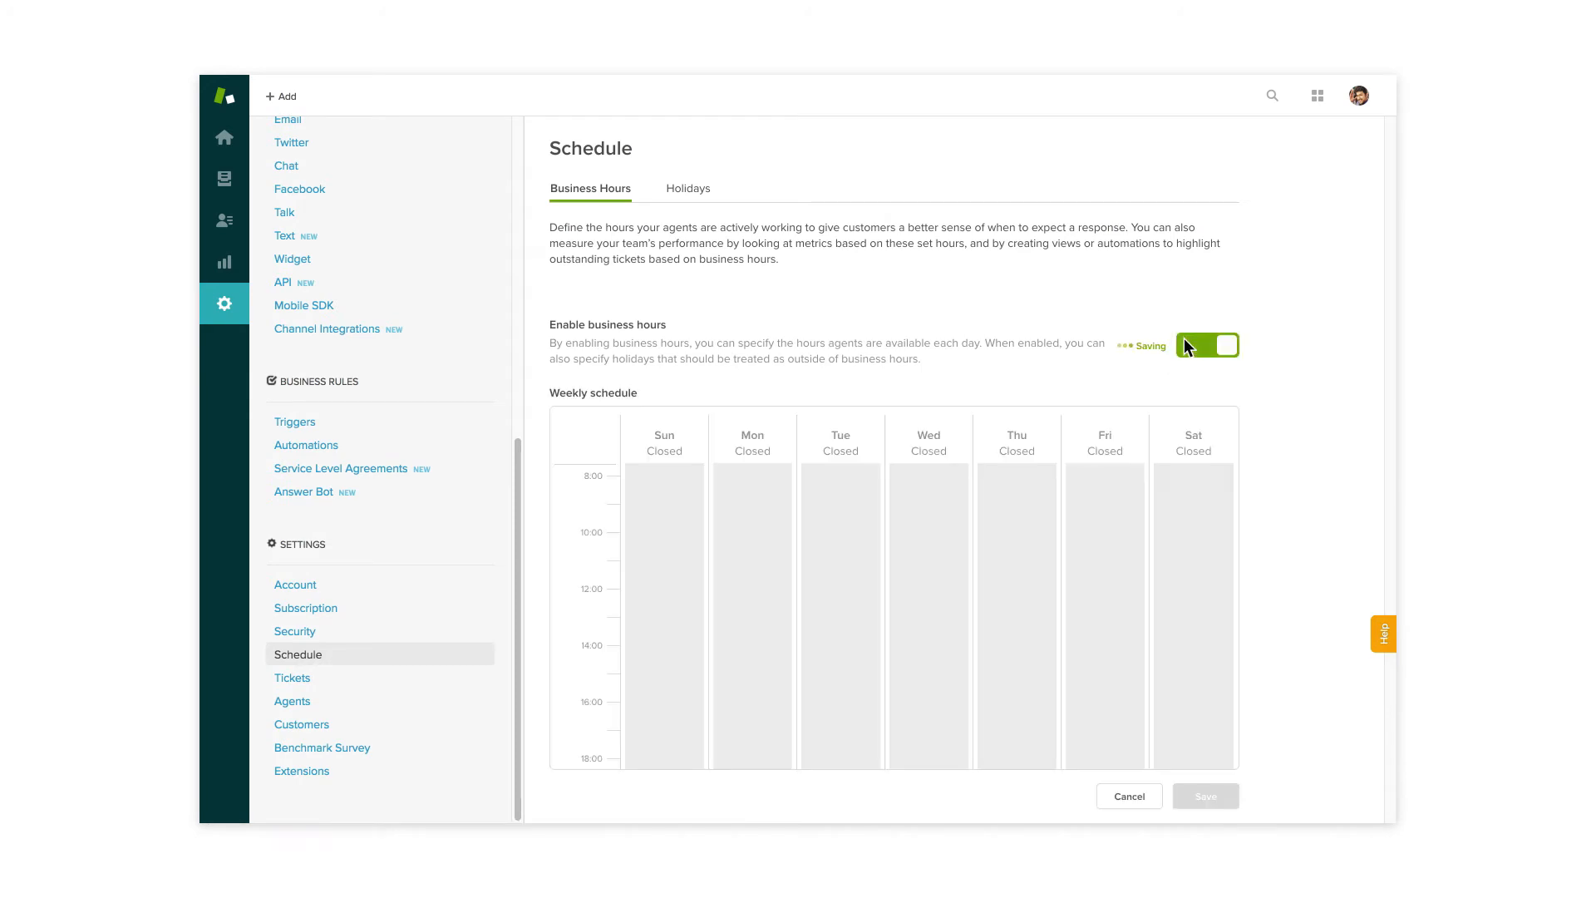